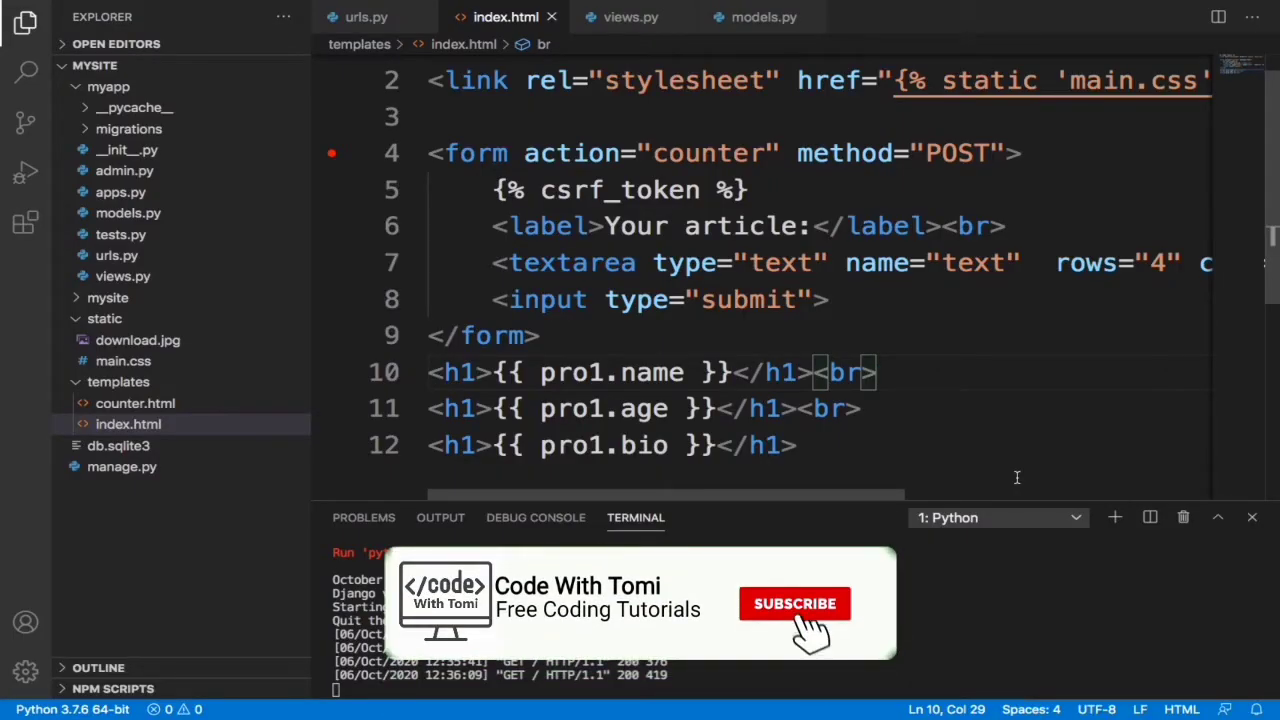
Search Google for 'download postgresql for mac' from the address bar.
click(796, 604)
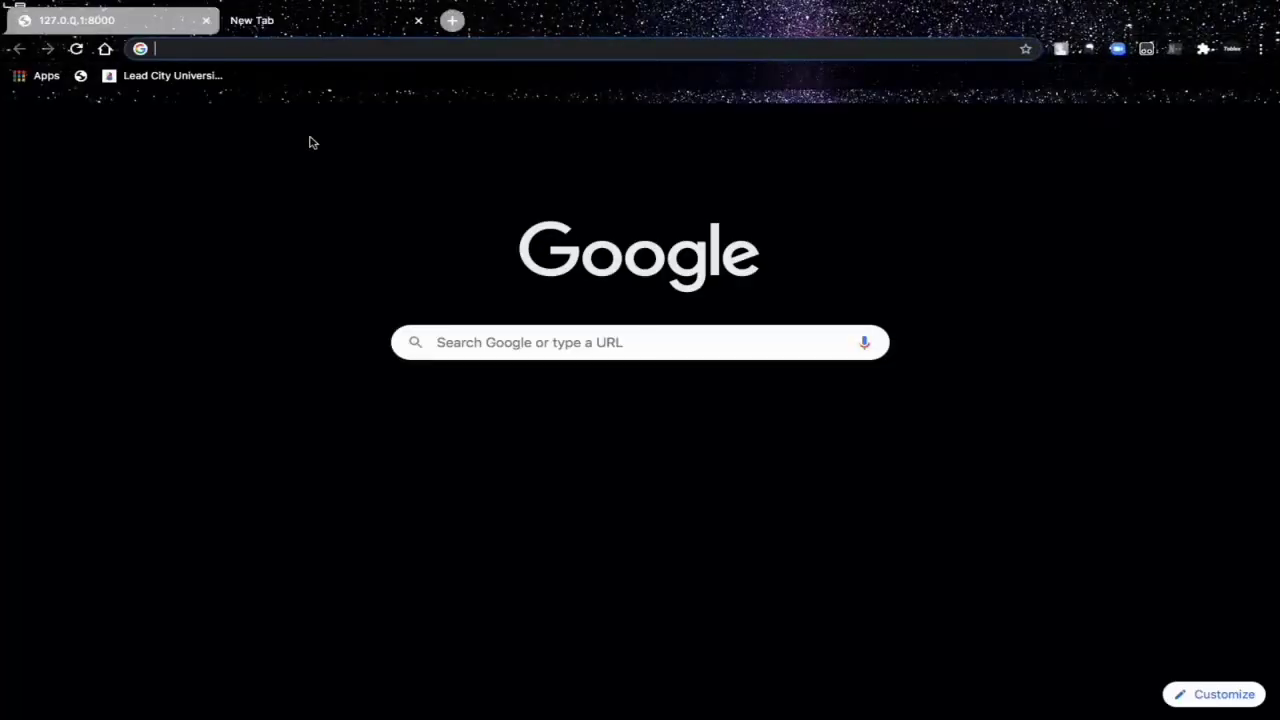
text(downlaod)
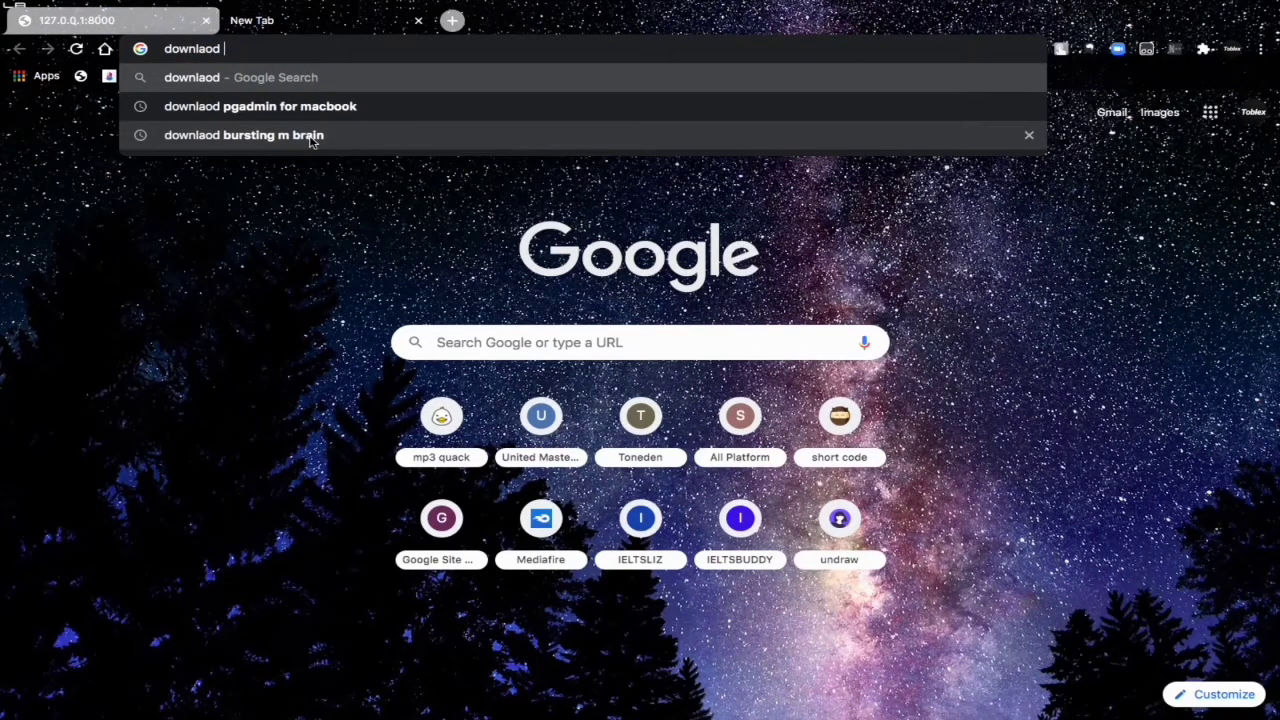
text(postgresql f)
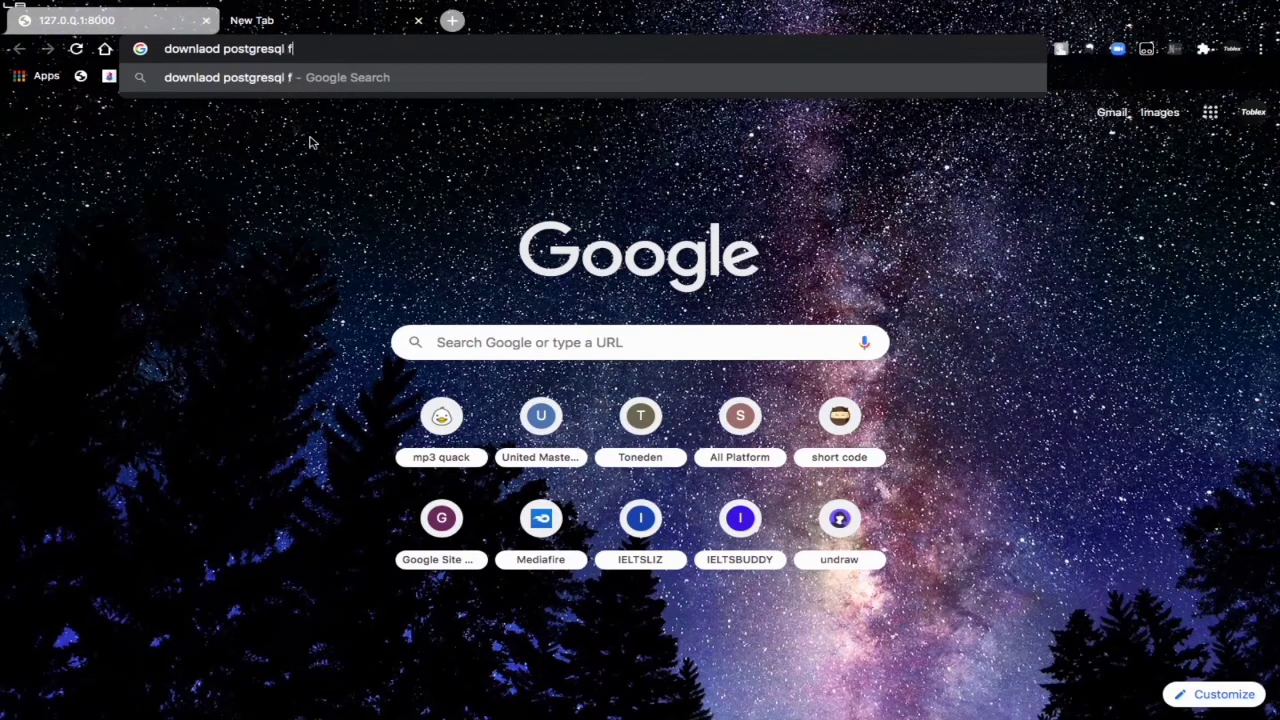
text(or mac)
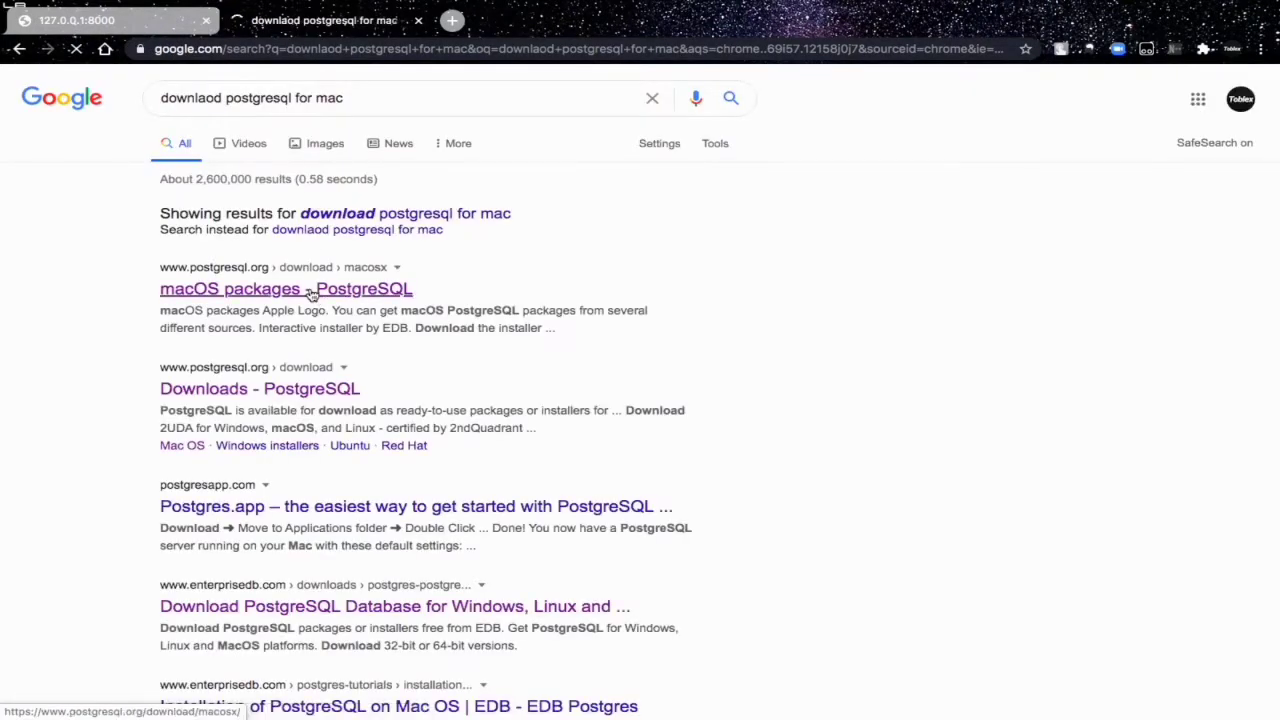
Open the 'macOS packages - PostgreSQL' result and scroll through the platform support table.
click(286, 288)
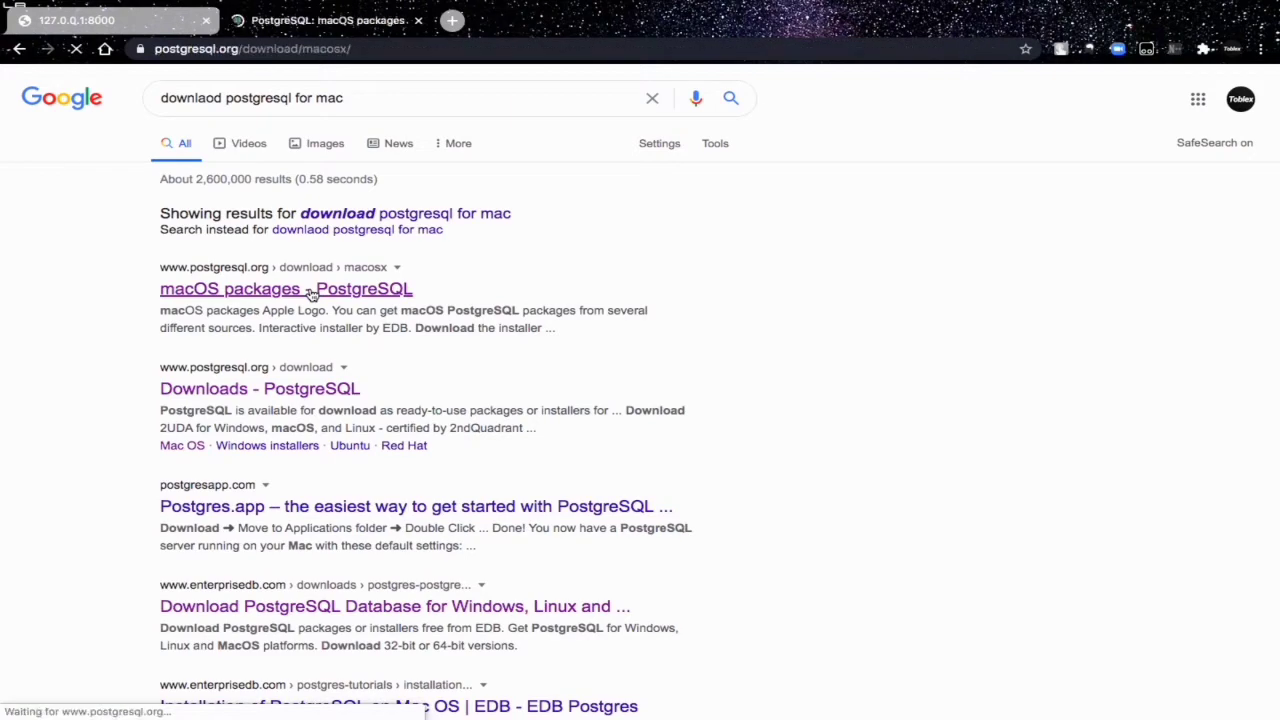
click(286, 288)
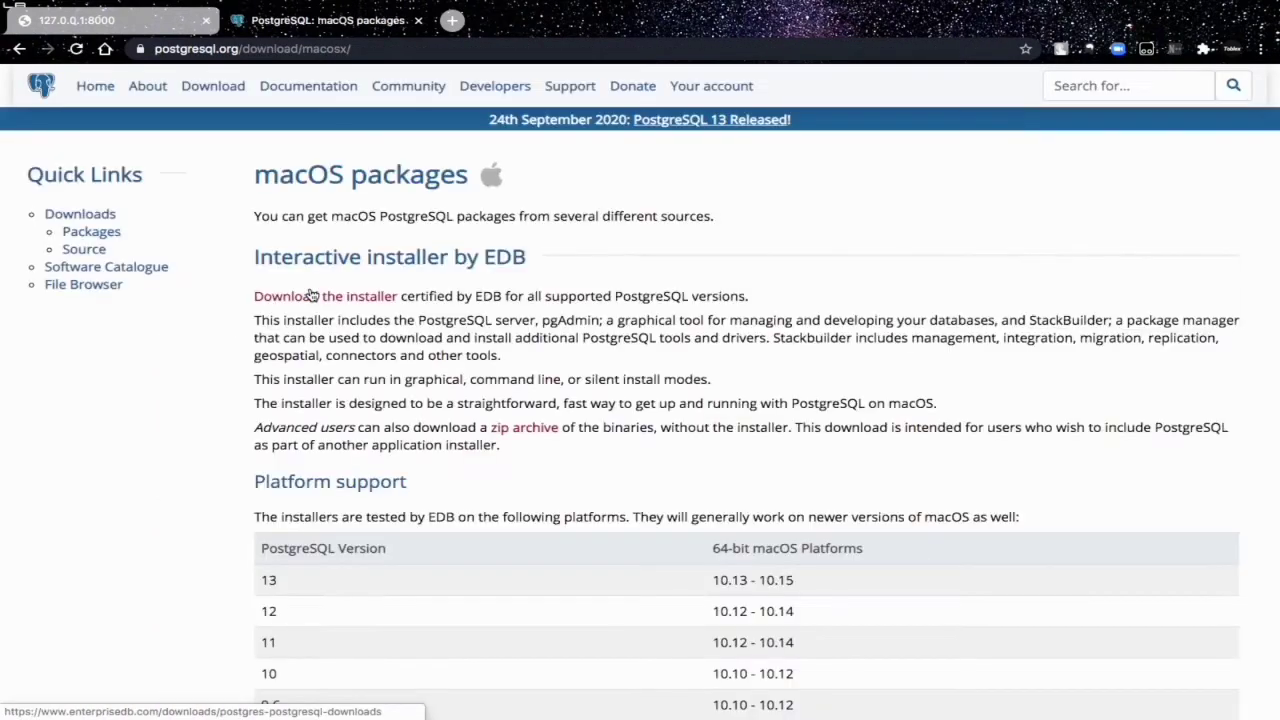
scroll(down, 3)
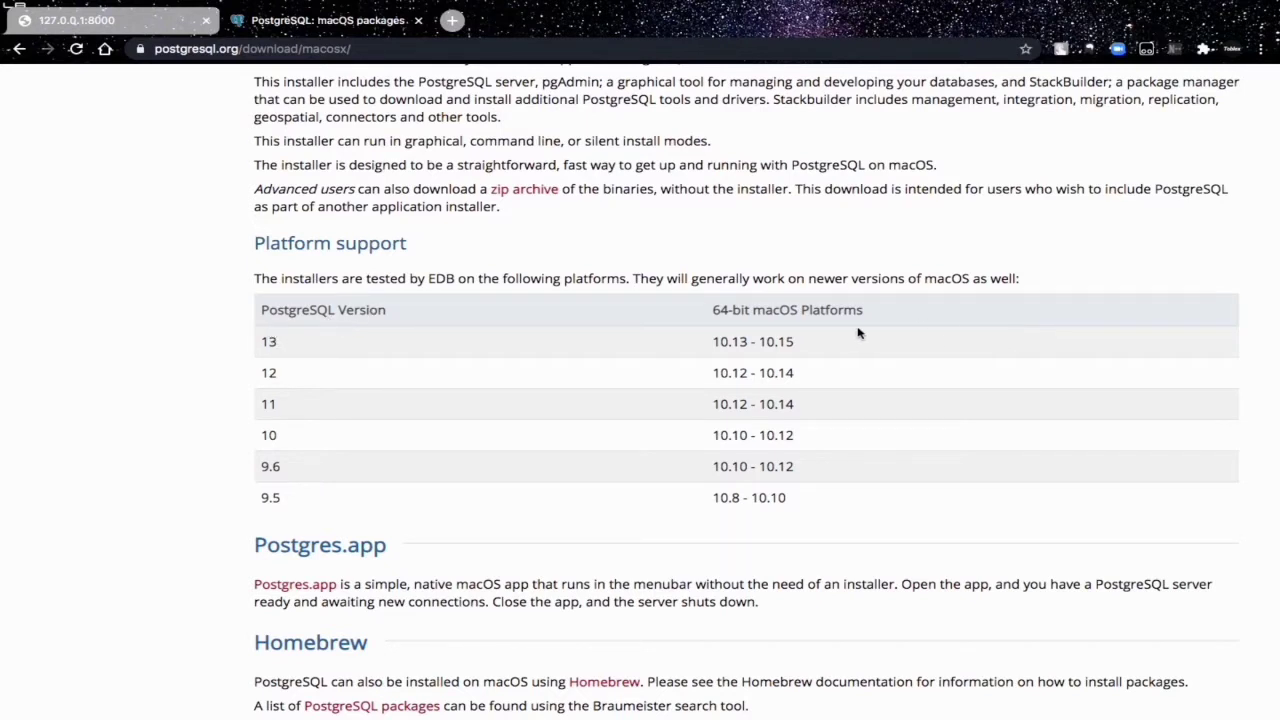
mouse_move(870, 356)
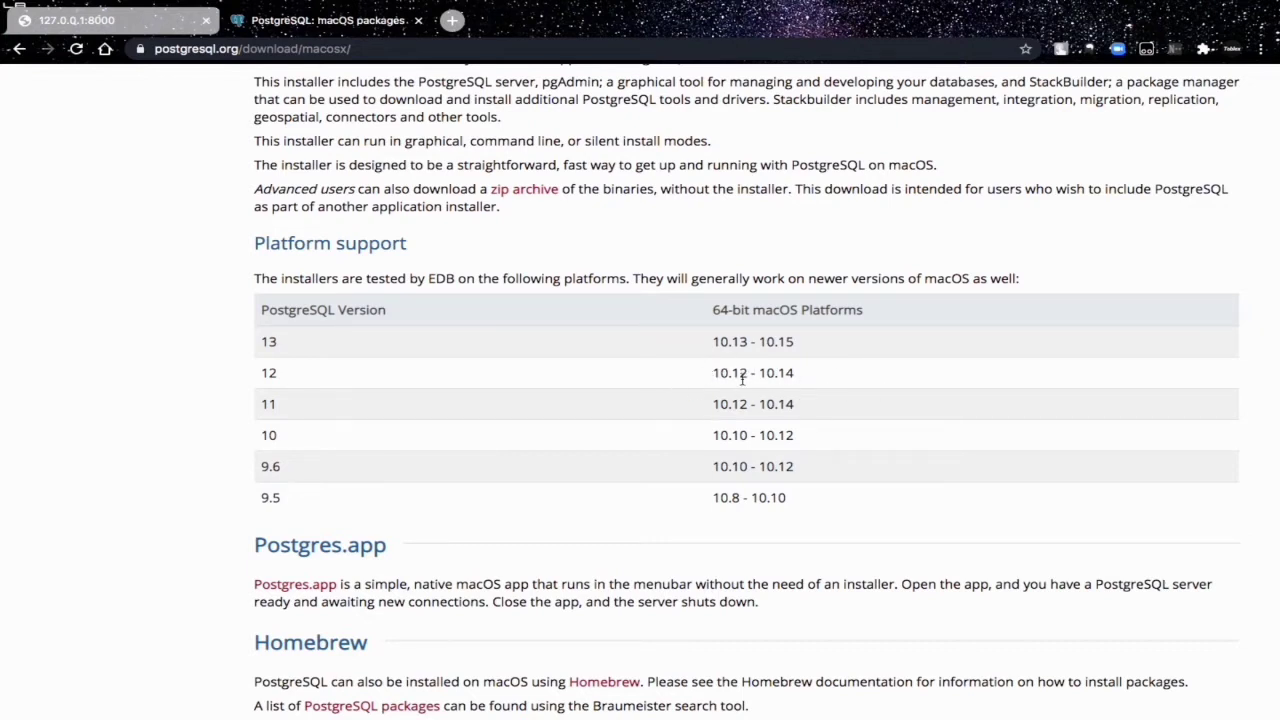
mouse_move(810, 380)
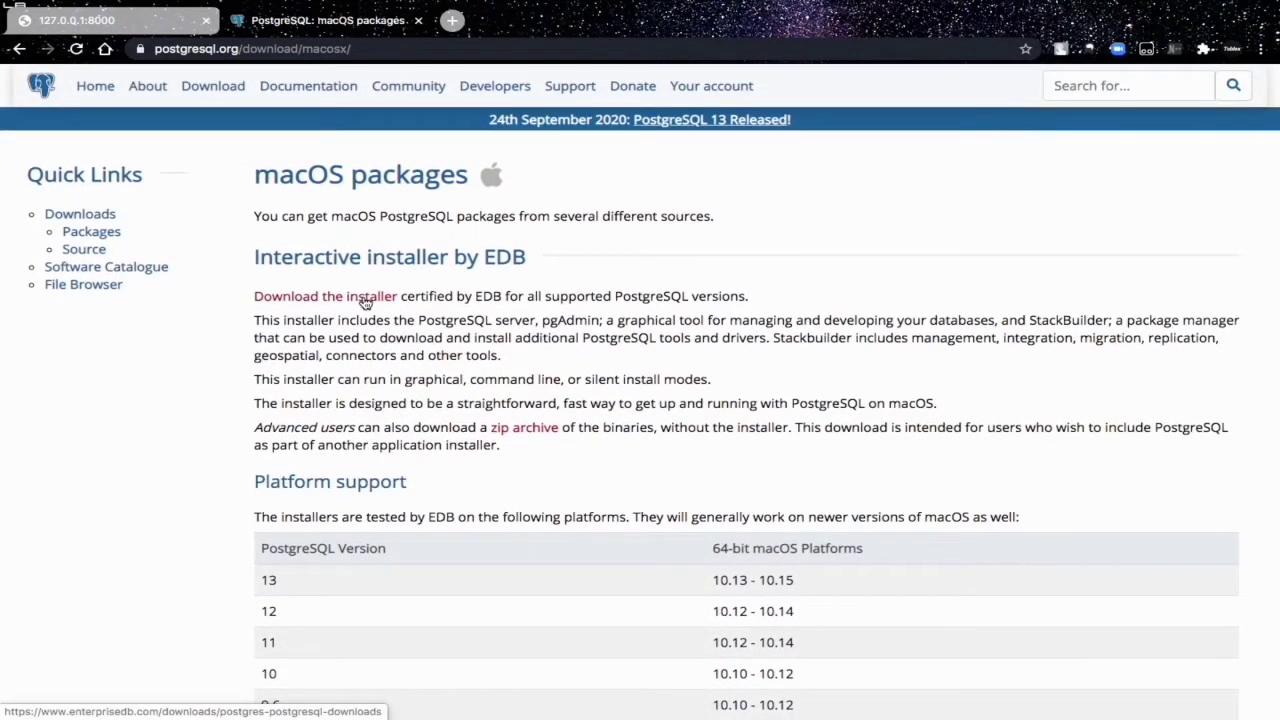
Follow the 'Download the installer' link to EDB's PostgreSQL Database Download page.
click(324, 296)
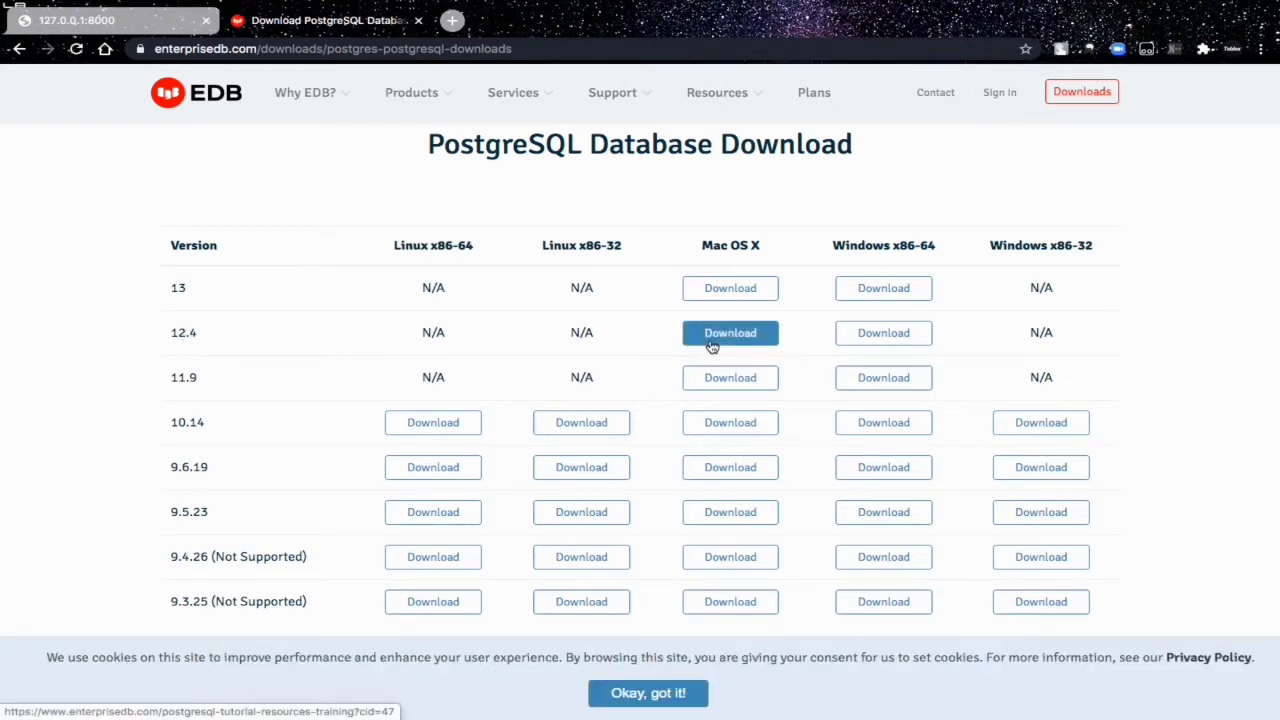
mouse_move(198, 390)
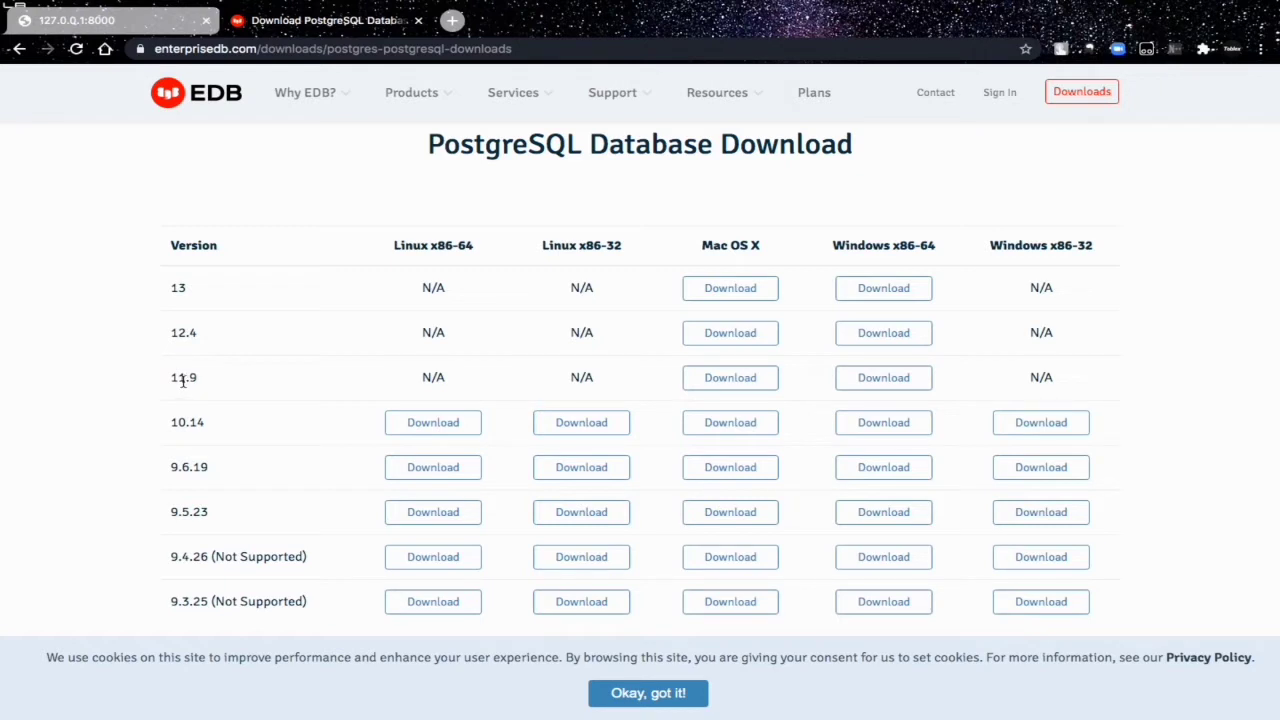
mouse_move(868, 400)
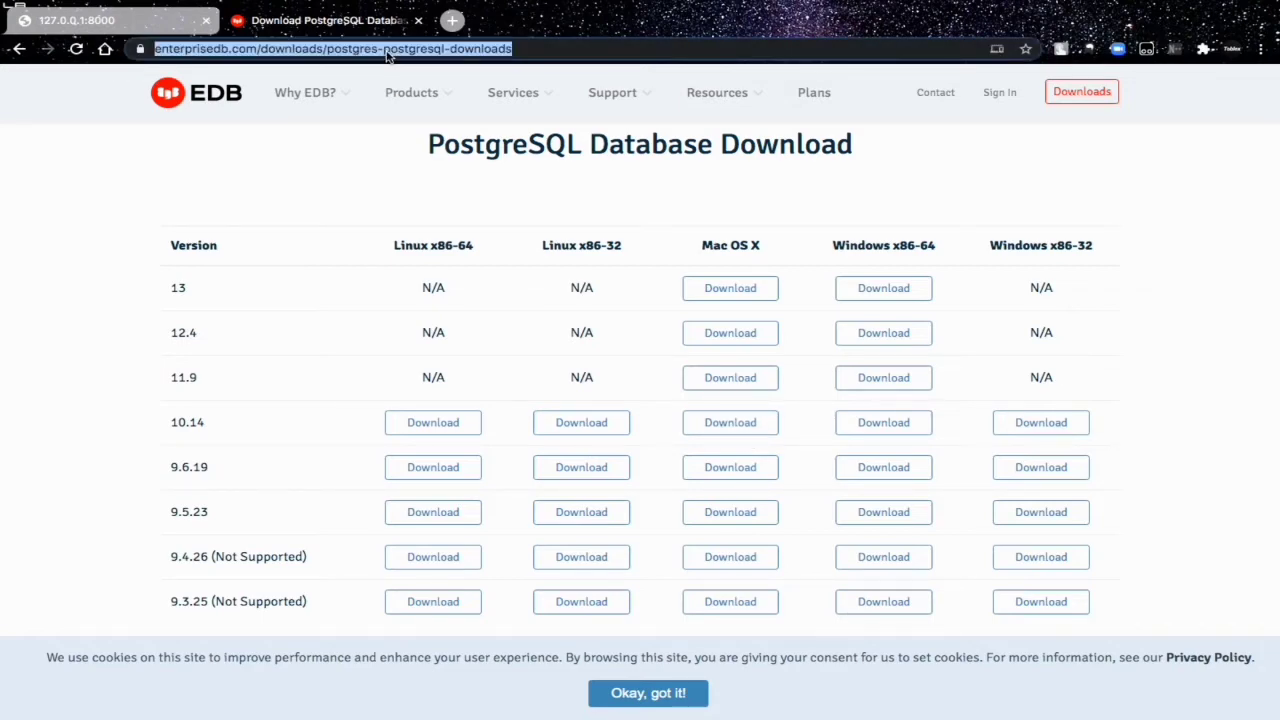
Search 'download pgadmin for mac' and open the 'pgAdmin 4 (macOS)' result.
text(download pgadmin for mac)
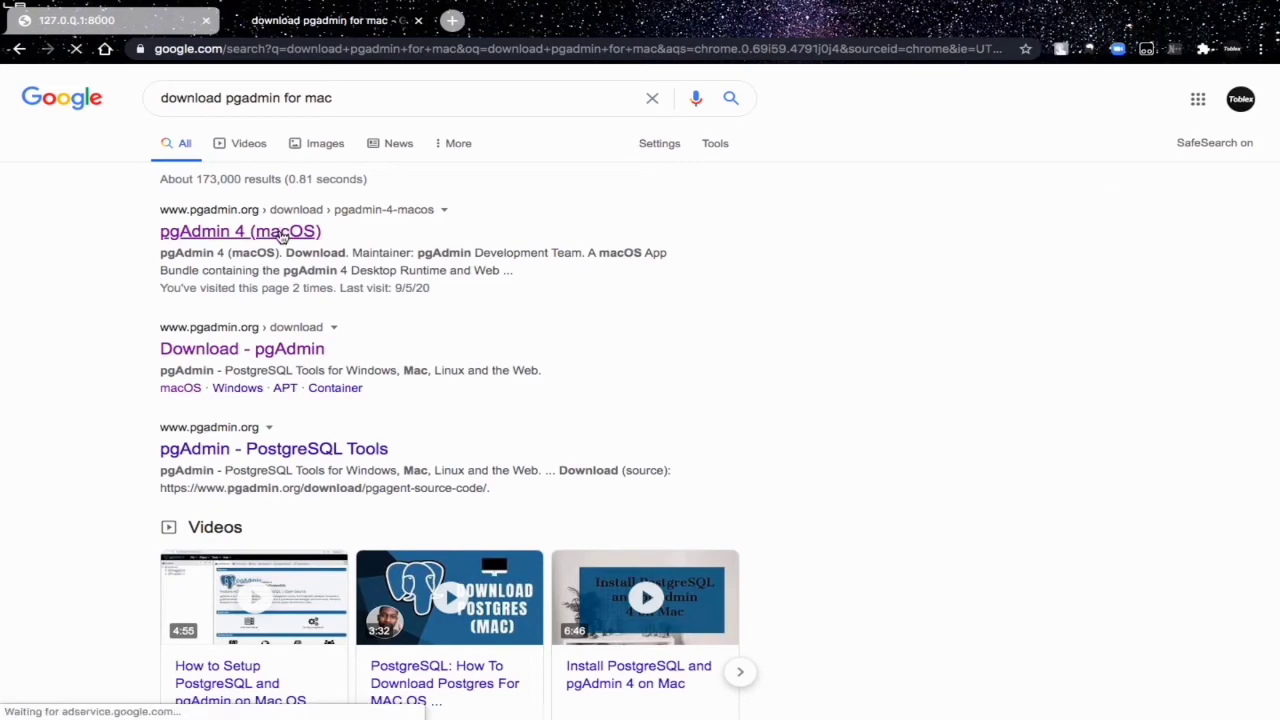
click(240, 232)
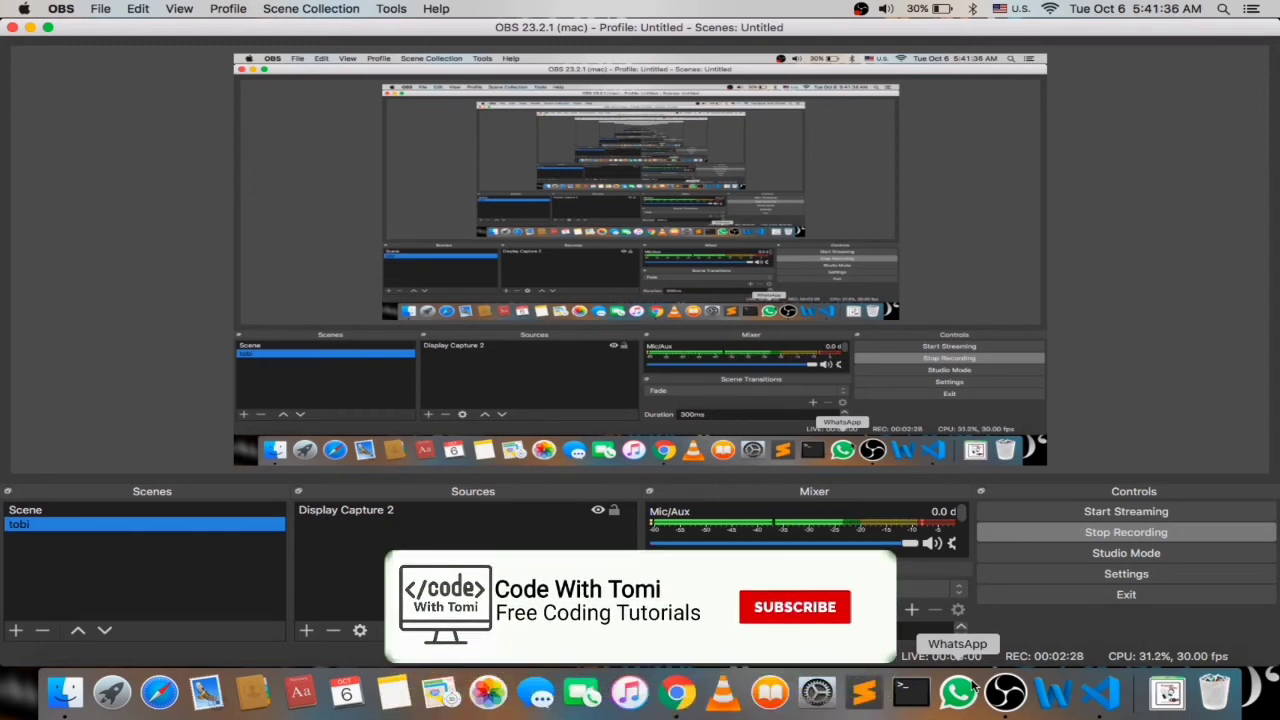
click(796, 608)
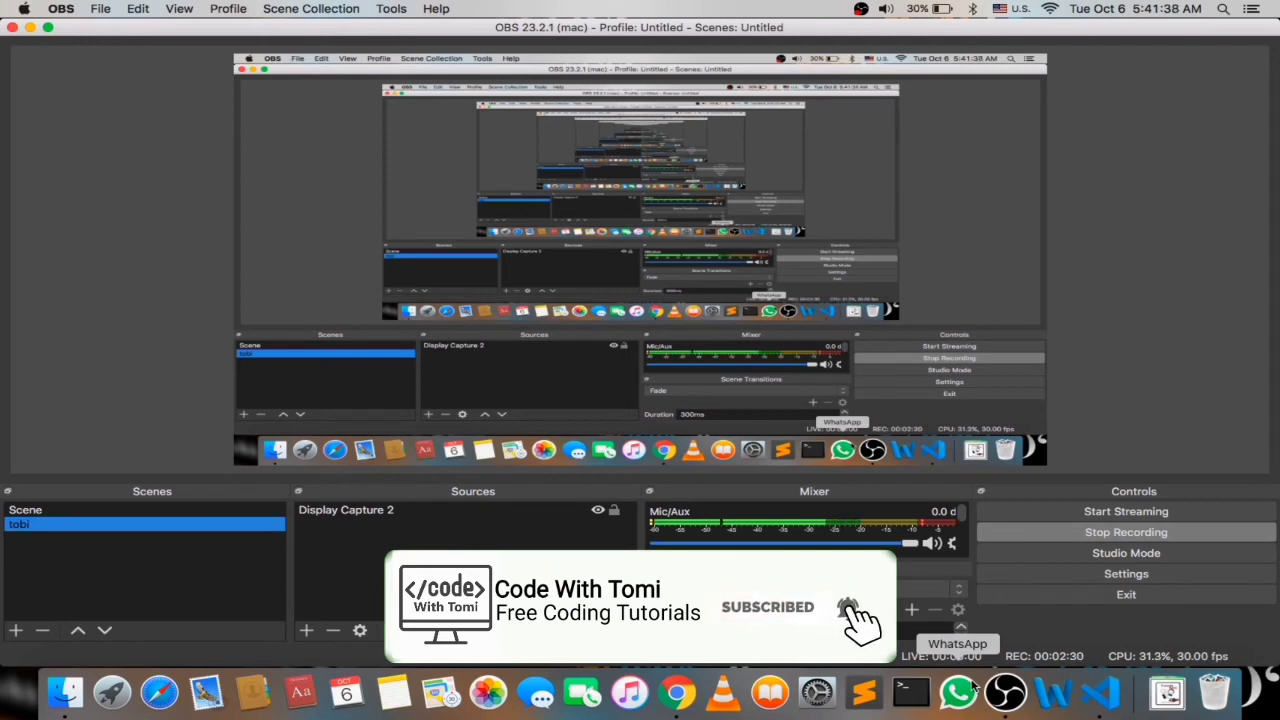